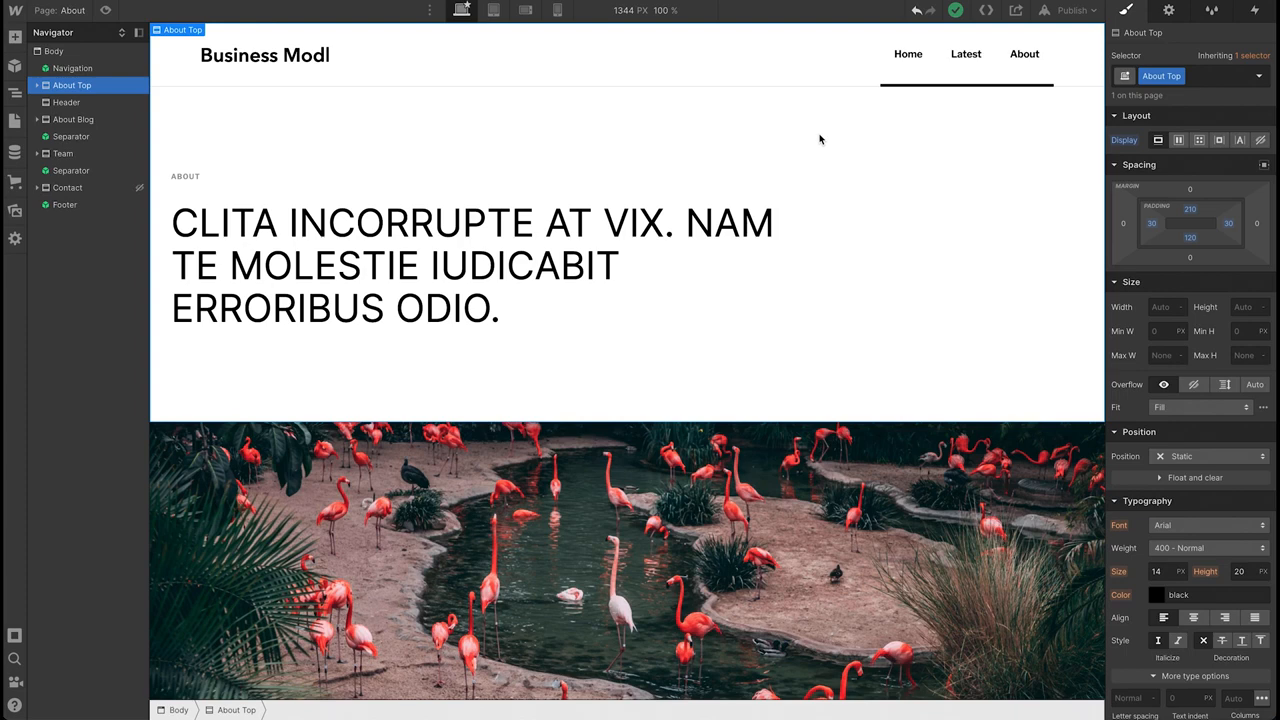
Select the flamingo Header image element (100 VW by 35 VW) on the About page canvas.
{"action": "scroll", "scroll_direction": "down", "scroll_amount": 3}
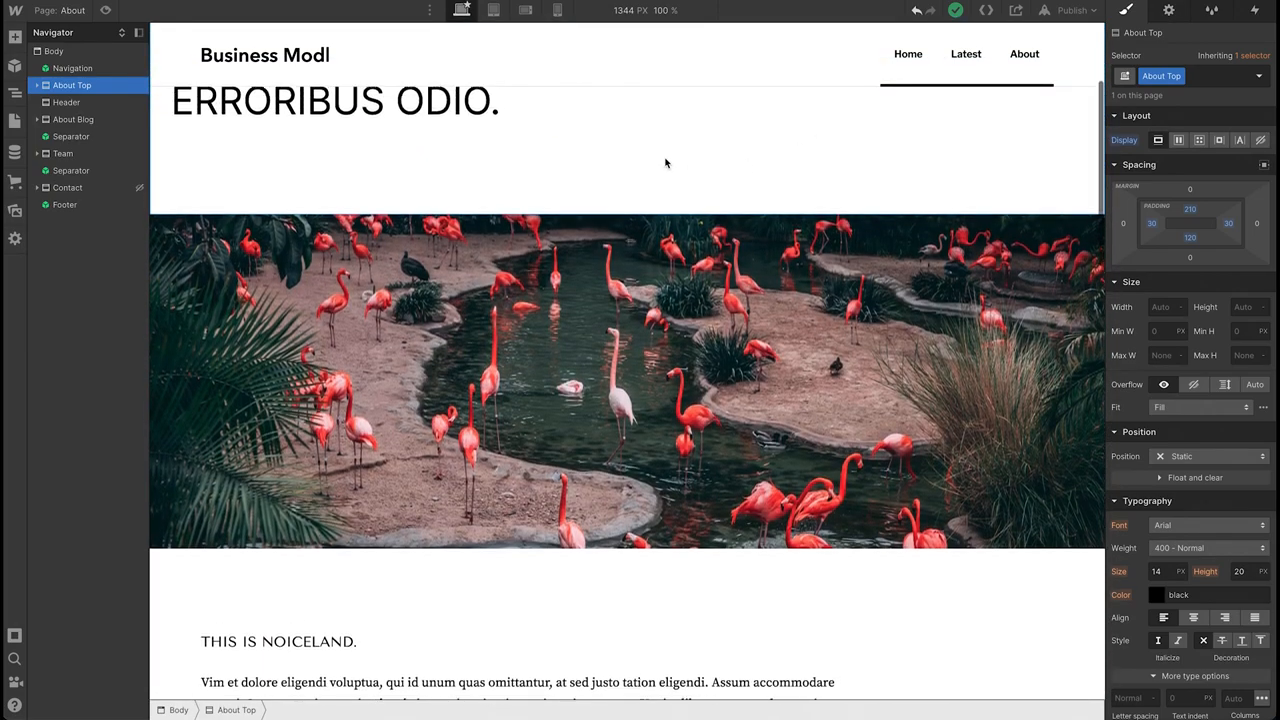
{"action": "left_click", "coordinate": [65, 101]}
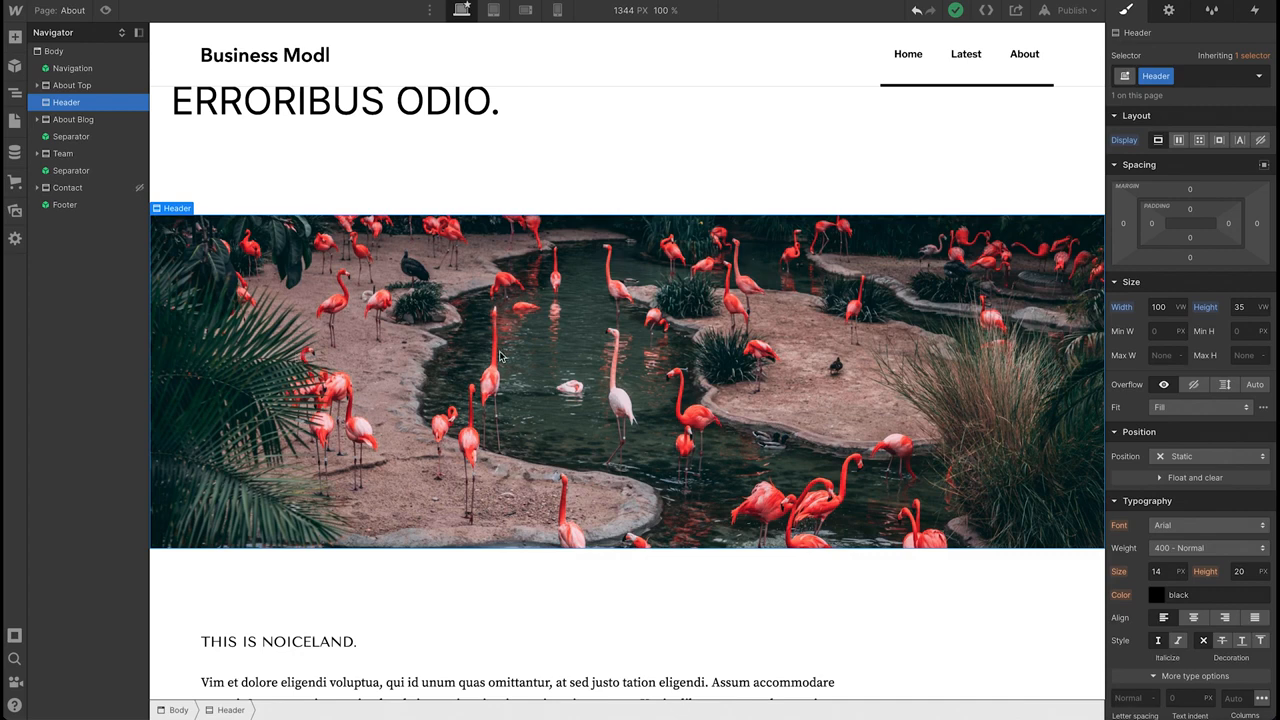
{"action": "mouse_move", "coordinate": [622, 350]}
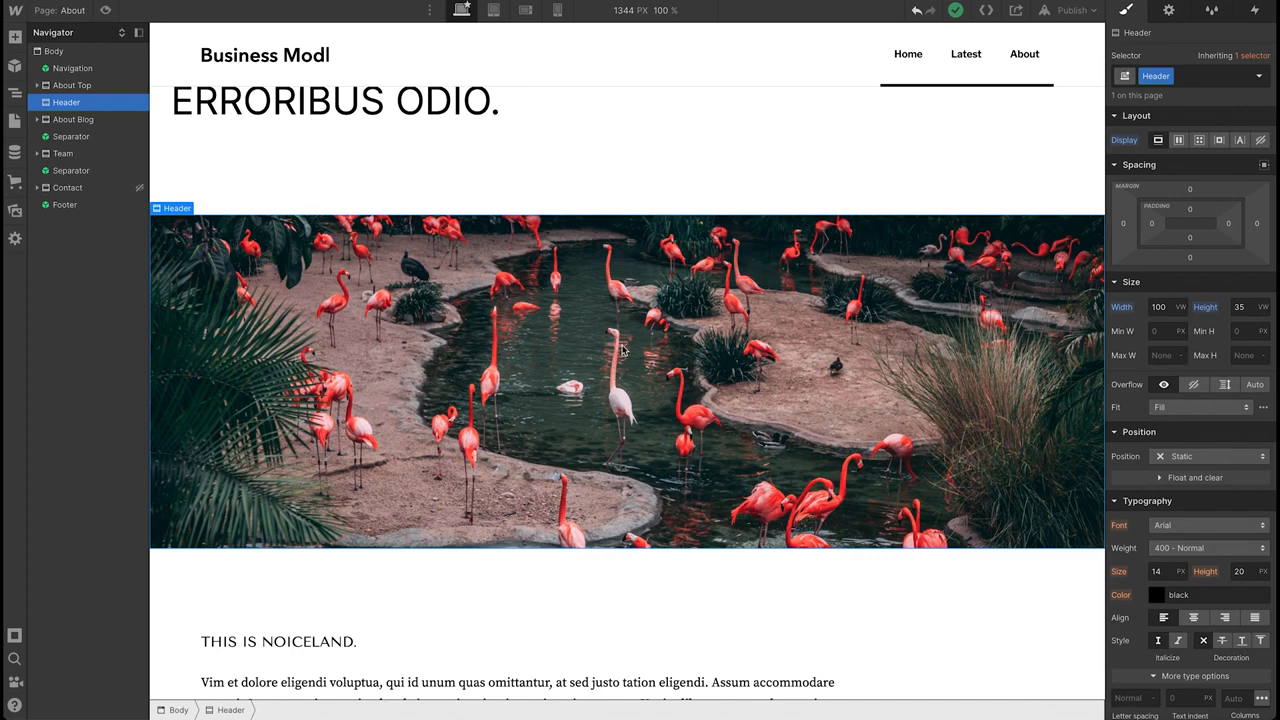
{"action": "mouse_move", "coordinate": [784, 329]}
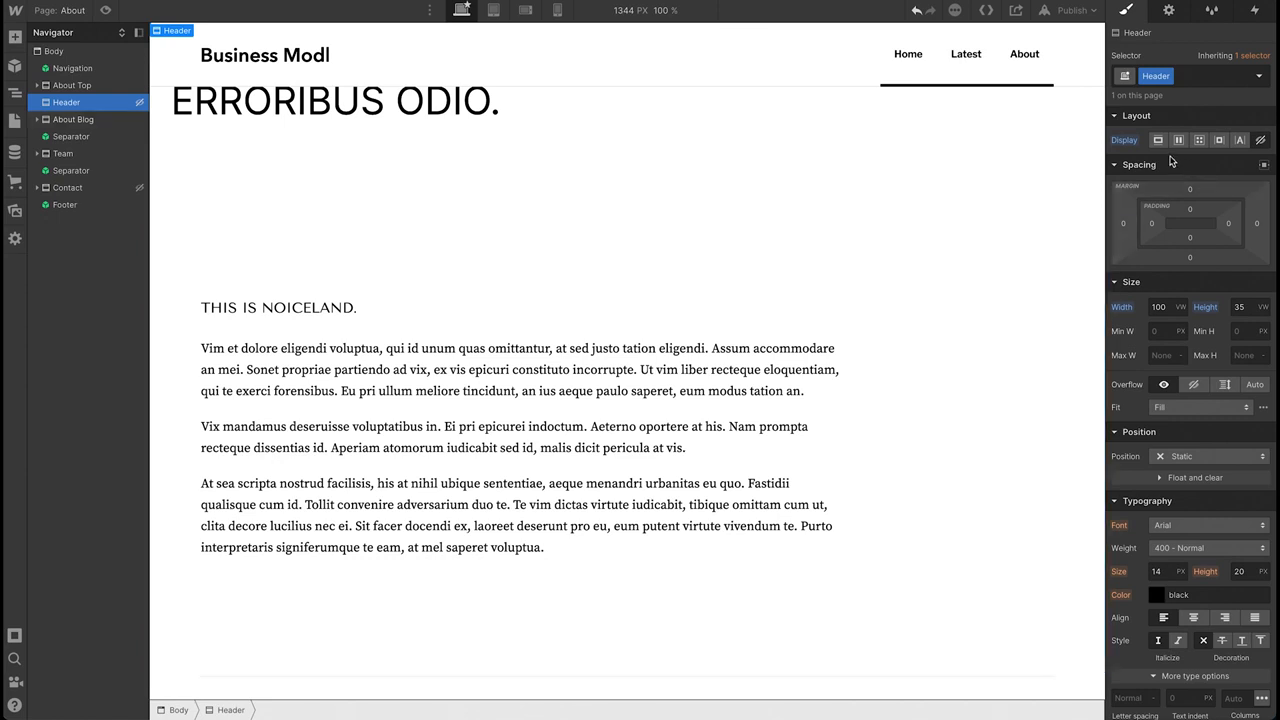
{"action": "mouse_move", "coordinate": [1143, 141]}
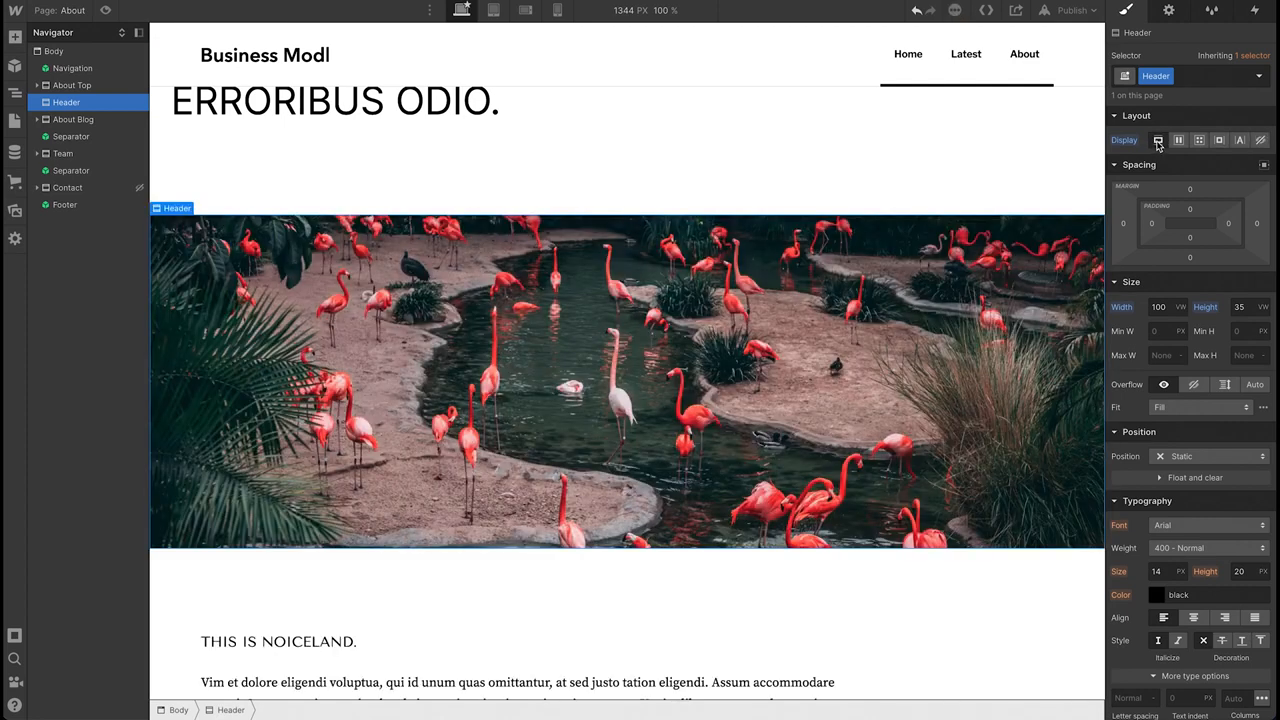
{"action": "mouse_move", "coordinate": [960, 164]}
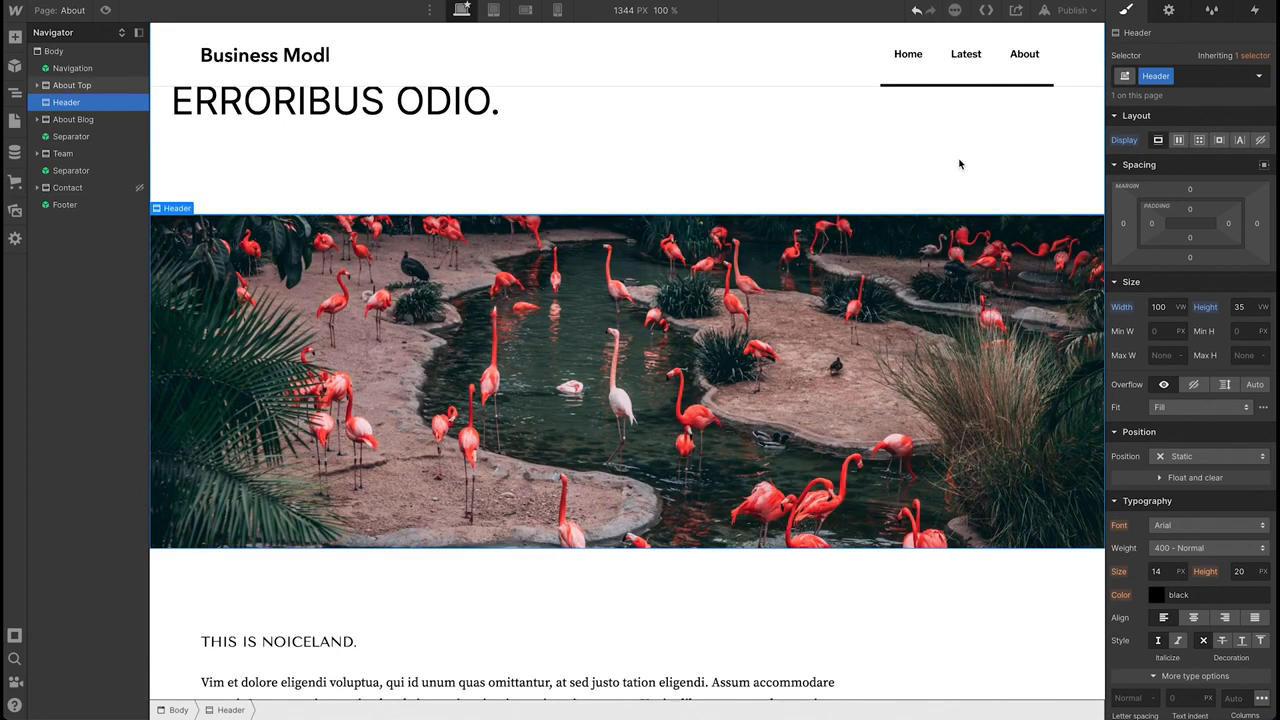
{"action": "mouse_move", "coordinate": [922, 196]}
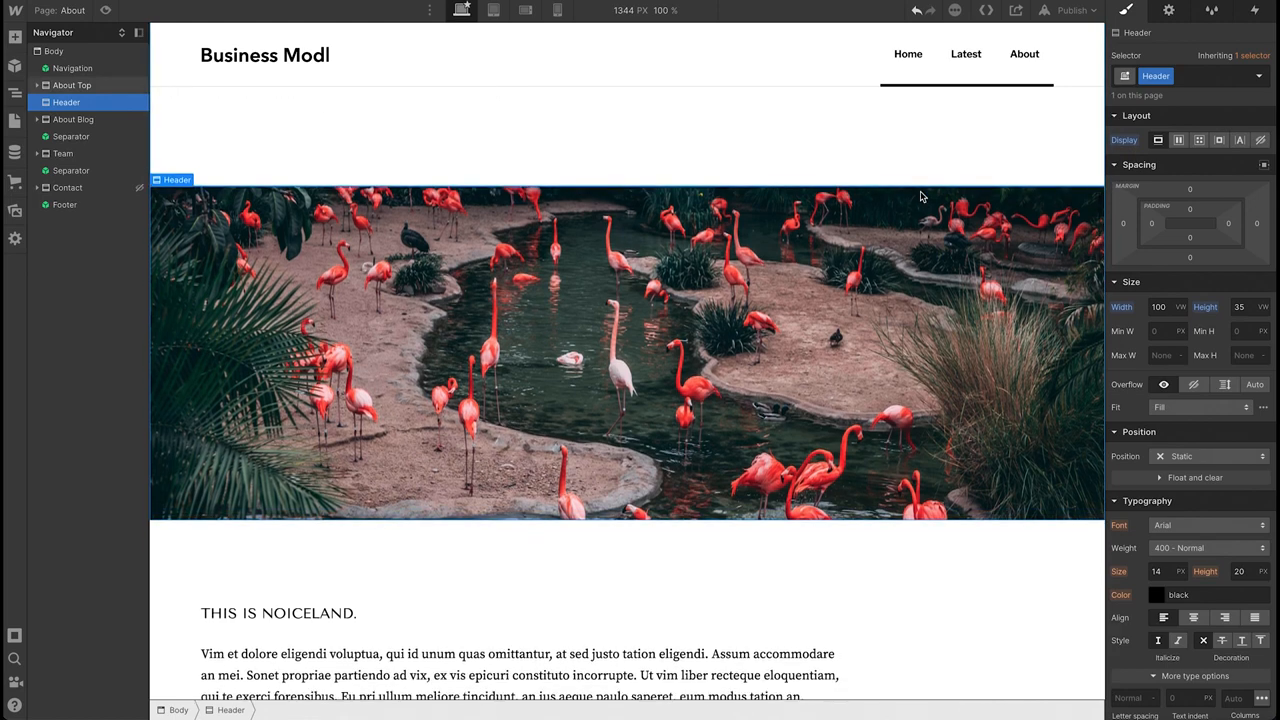
Scroll the canvas to review the restored flamingo image sitting below the navigation bar.
{"action": "scroll", "scroll_direction": "down", "scroll_amount": 3}
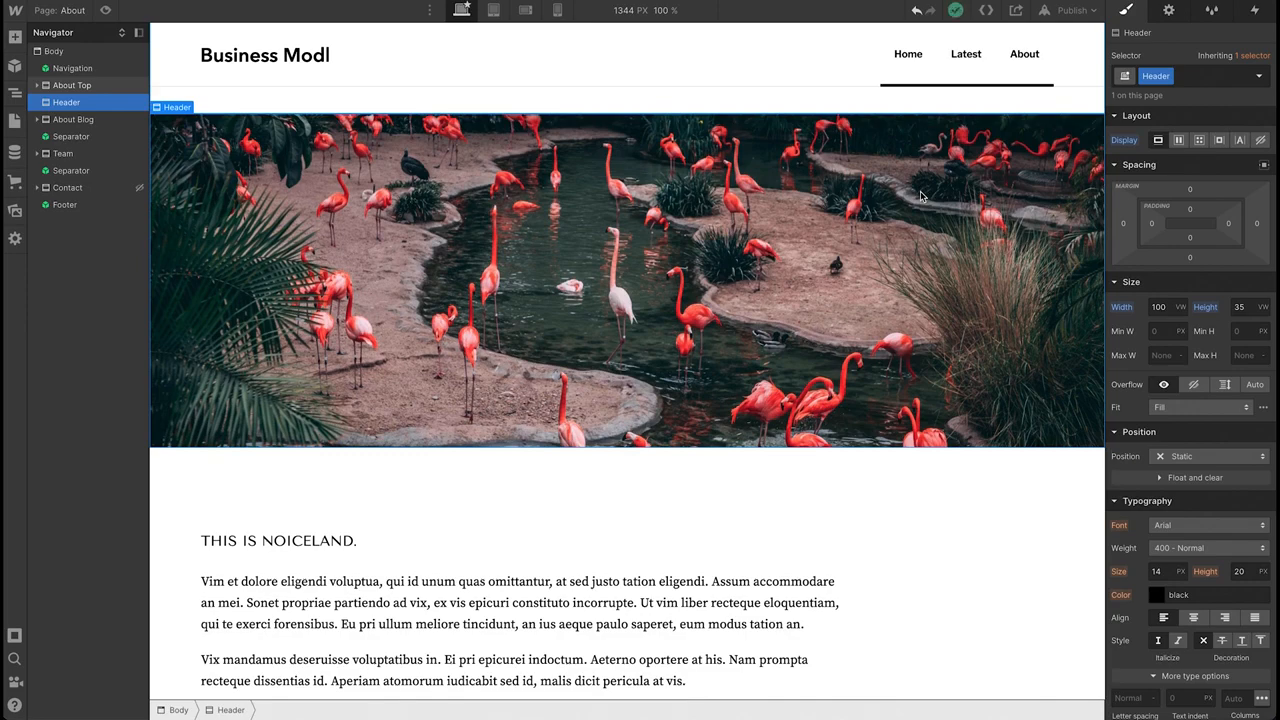
{"action": "scroll", "scroll_direction": "down", "scroll_amount": 3}
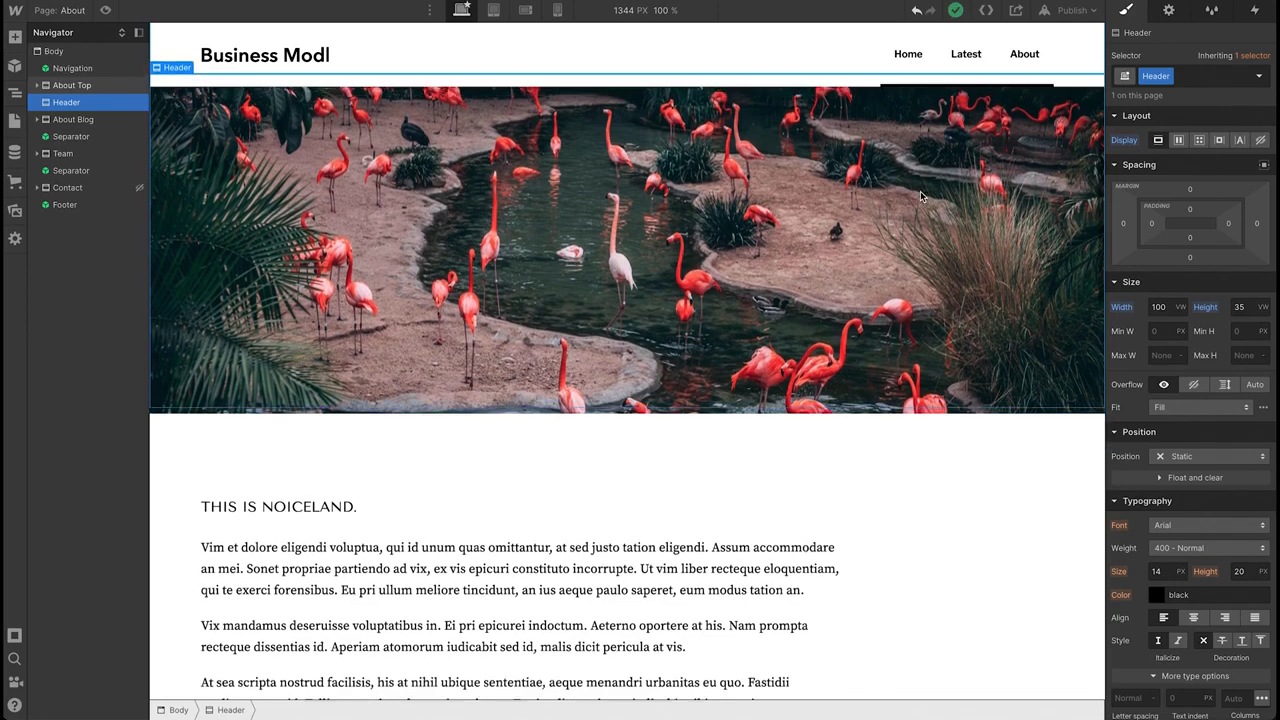